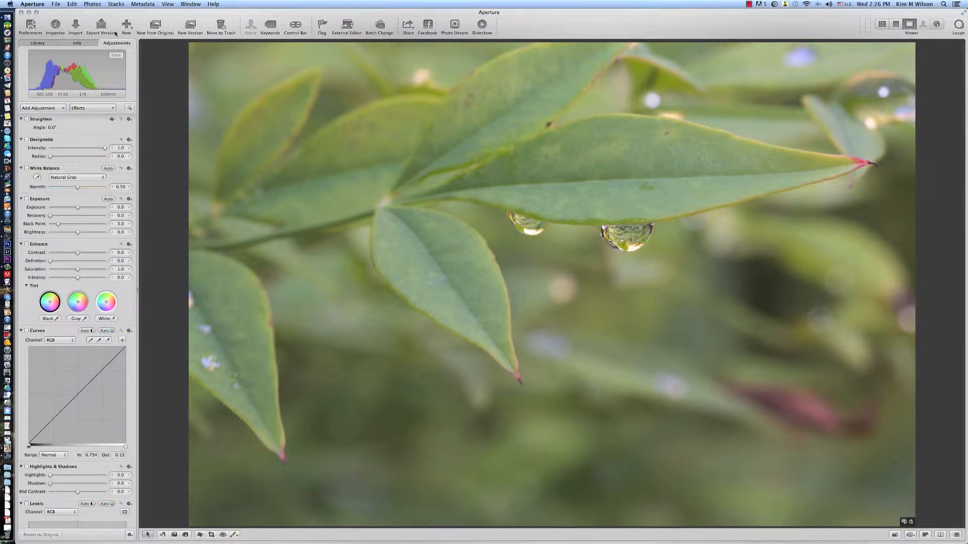
Send the selected leaf photo from Aperture to Perfect Photo Suite 7 via Edit with Plug-in
click(91, 4)
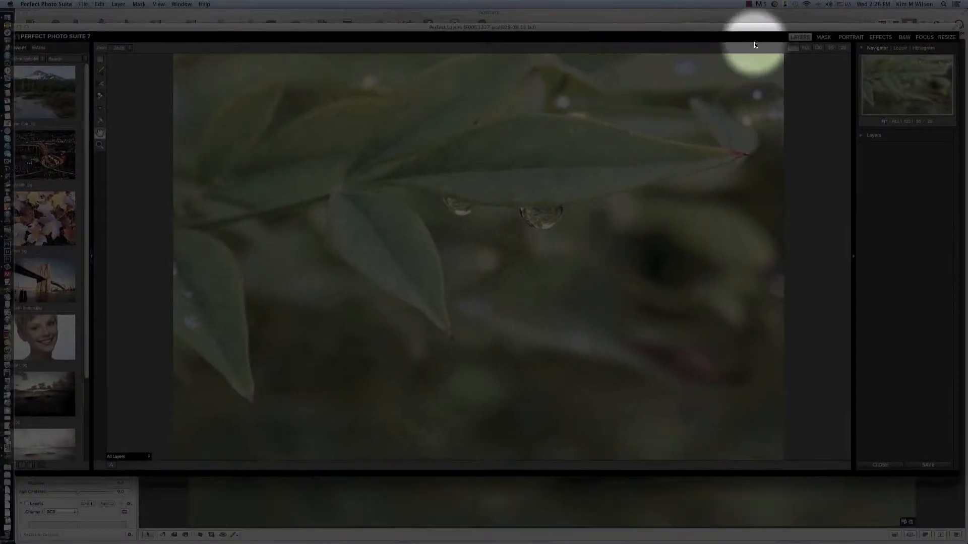
Apply the Daily Vitamin and Clarity contrast effects to enhance the leaf photo's detail
click(913, 36)
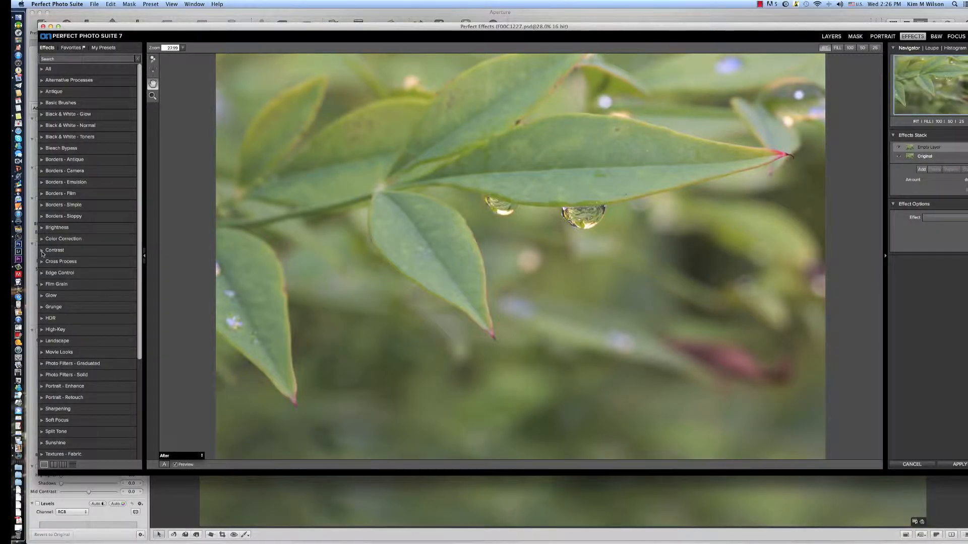
click(54, 250)
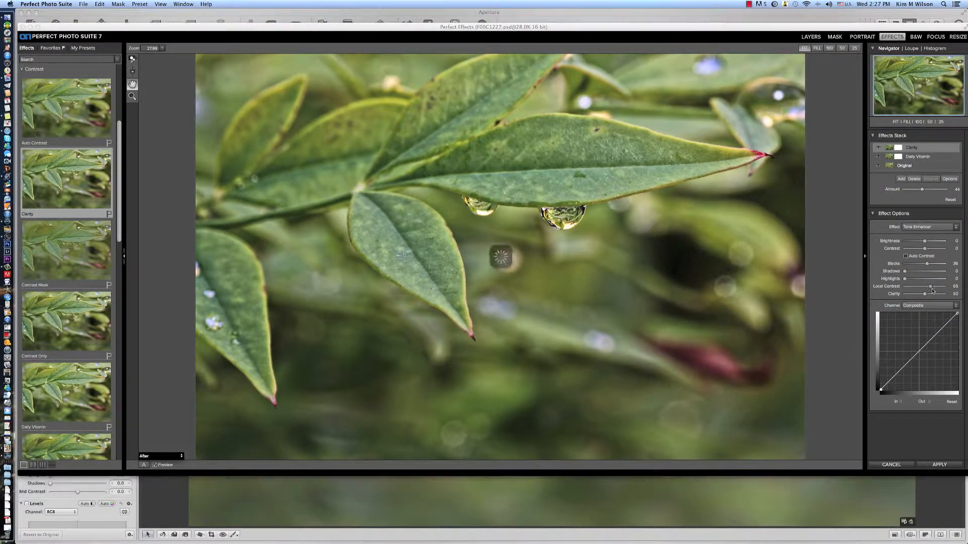
click(938, 464)
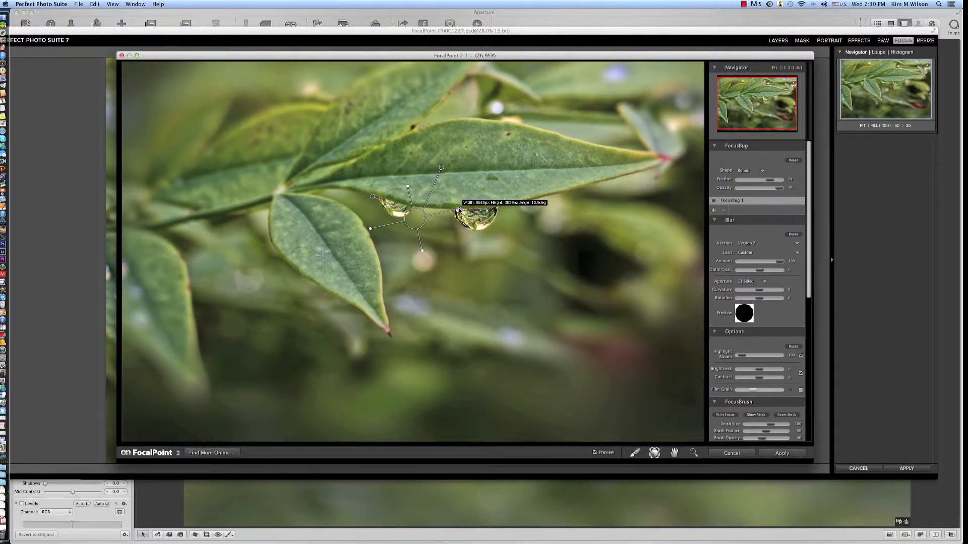
mouse_move(457, 250)
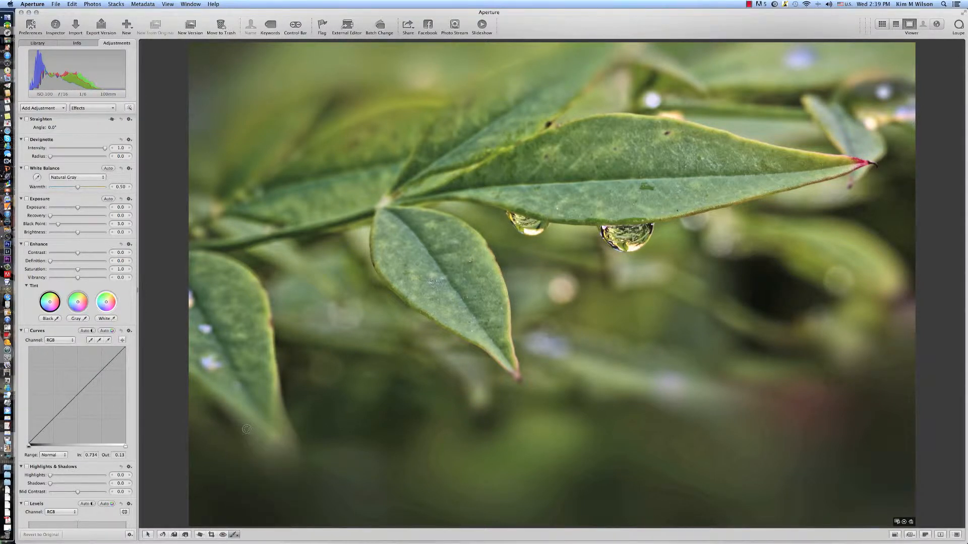
mouse_move(431, 290)
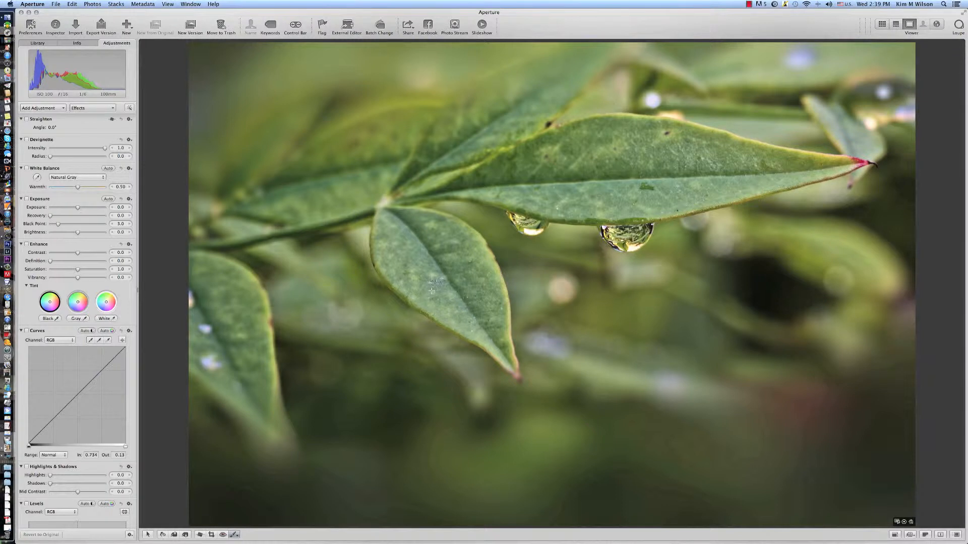